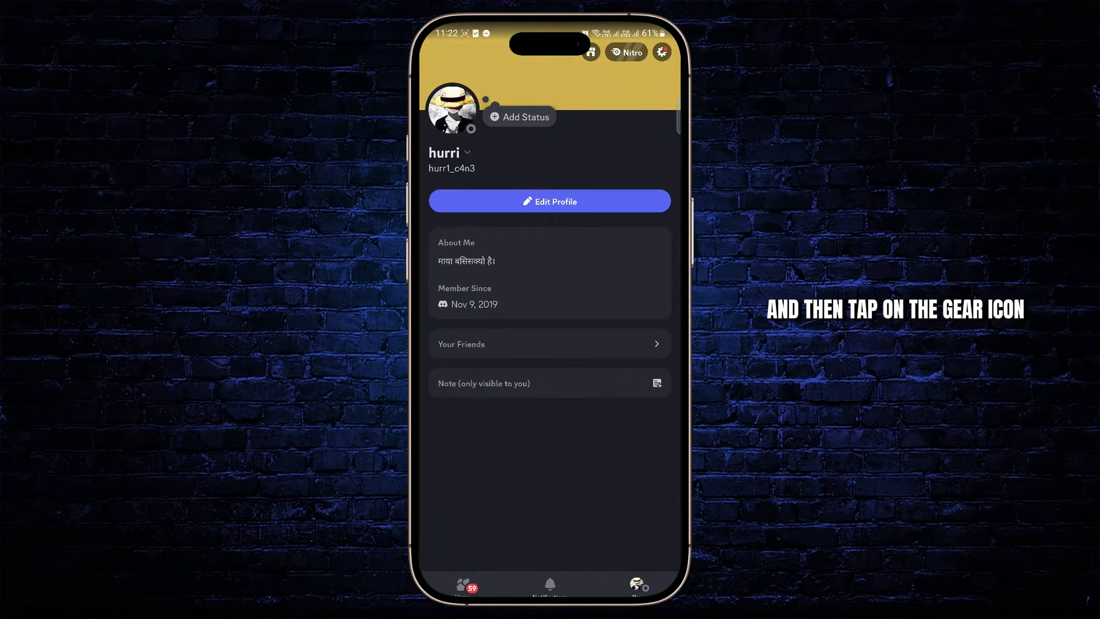
Go from the profile tab to the Settings screen via the gear icon.
click(660, 51)
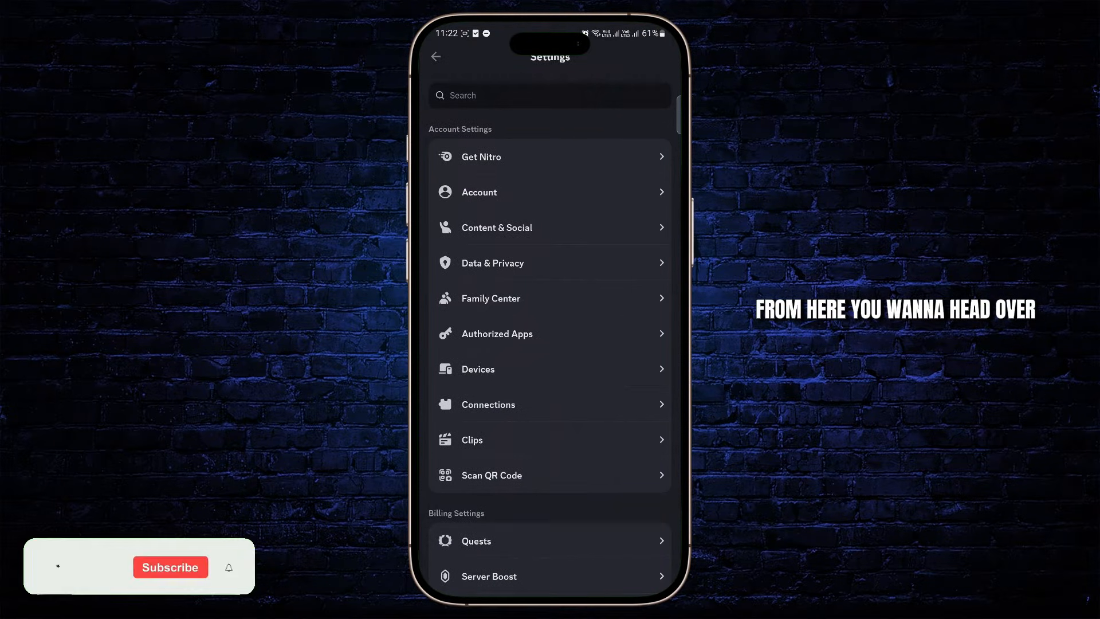
In Content & Social's Server settings, toggle Activity joining off and back on, leaving it and Activity status enabled.
click(496, 227)
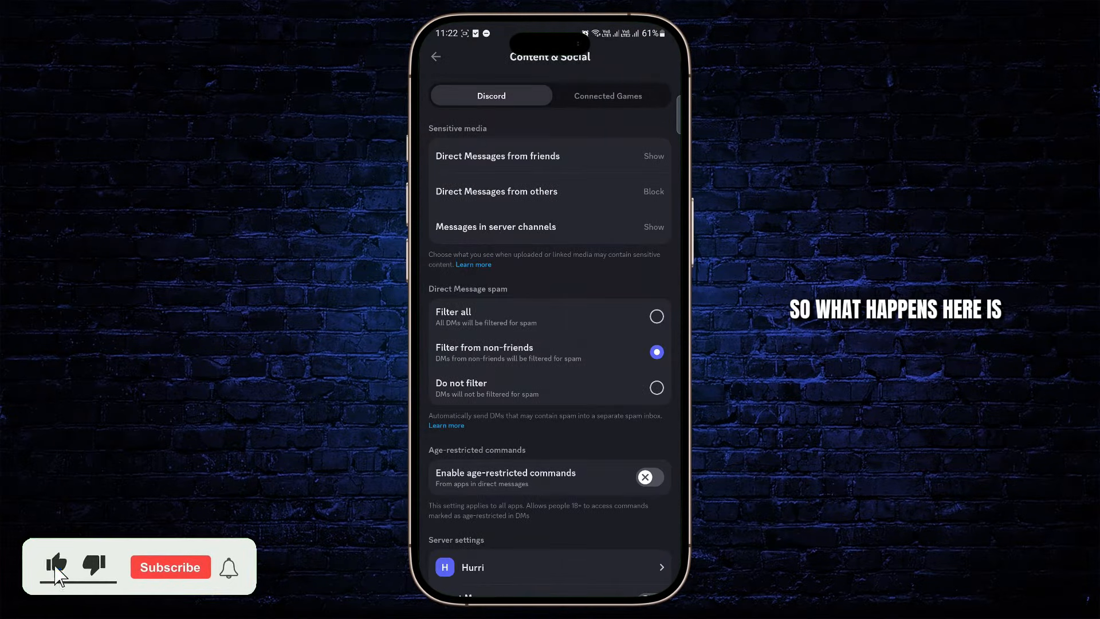
scroll(down, 3)
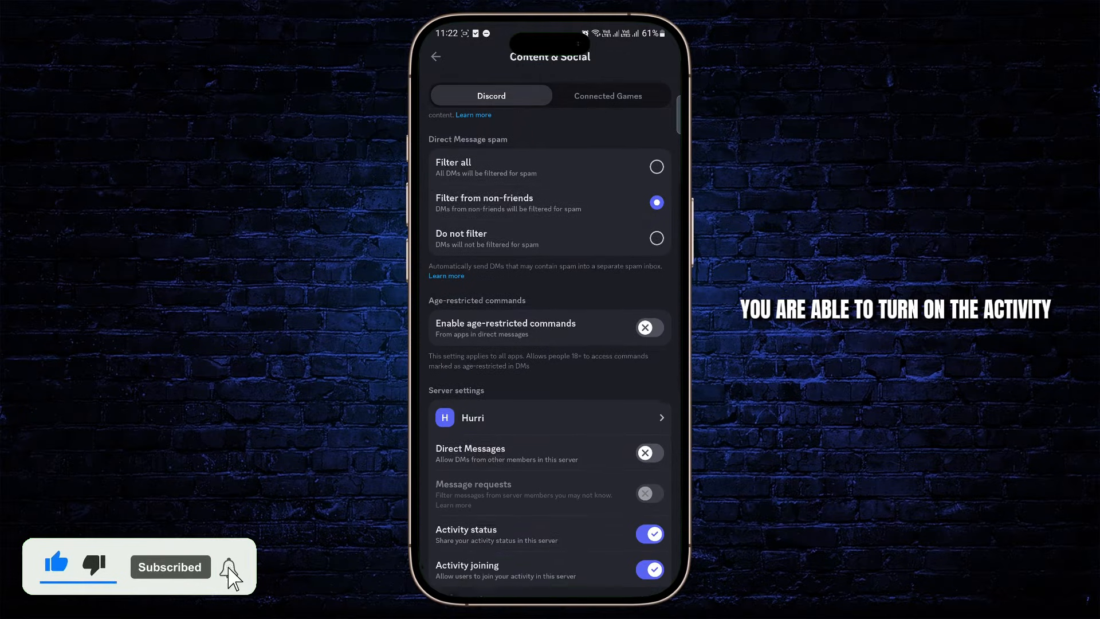
scroll(down, 3)
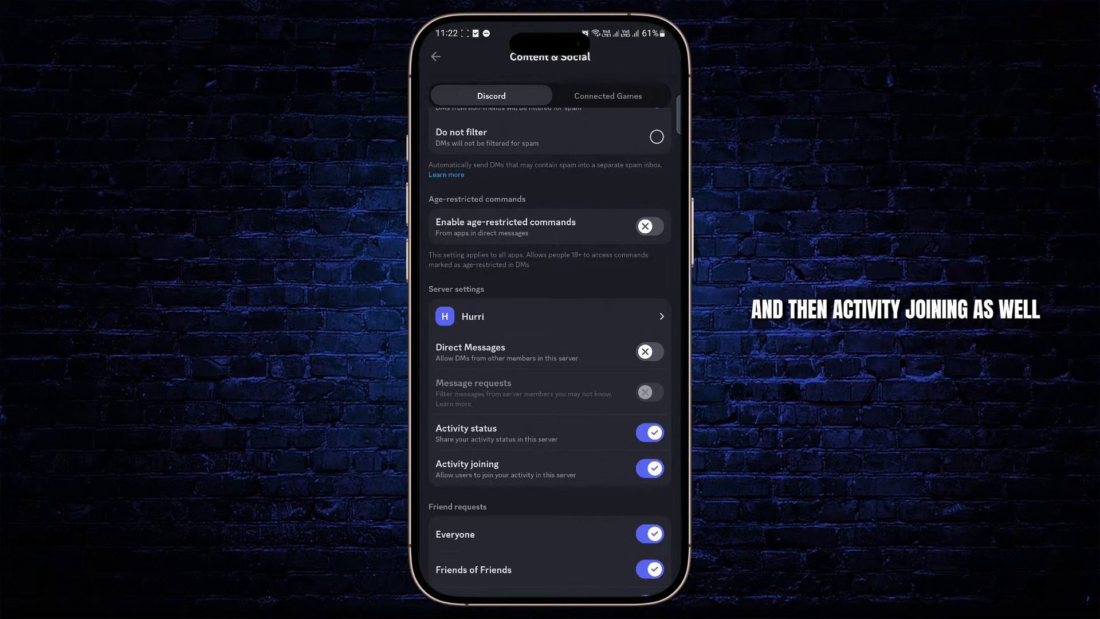
click(649, 467)
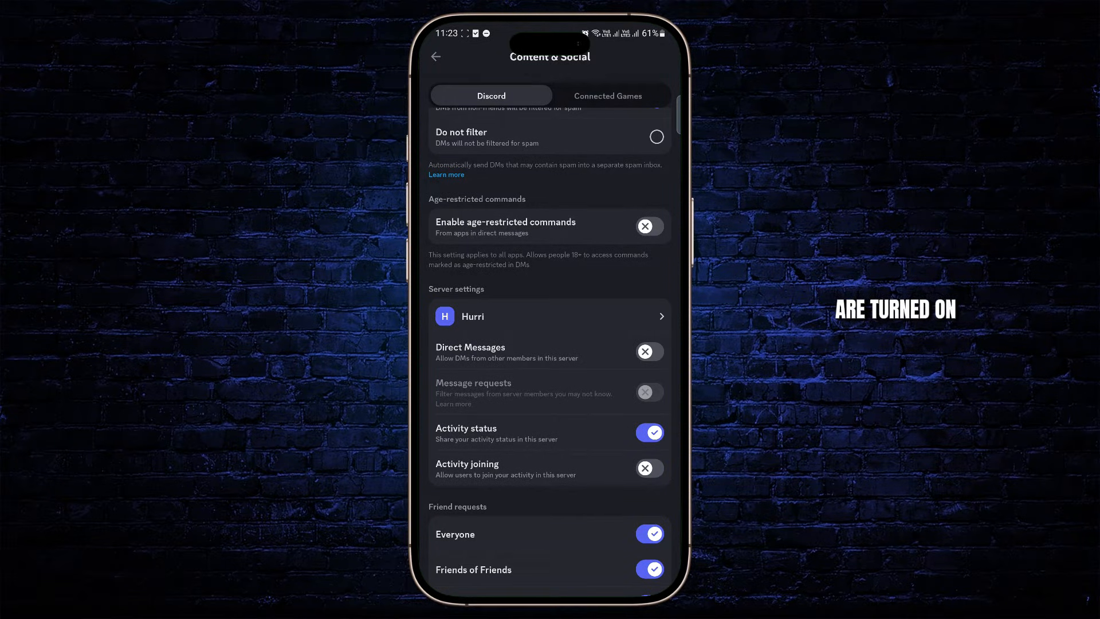
click(648, 467)
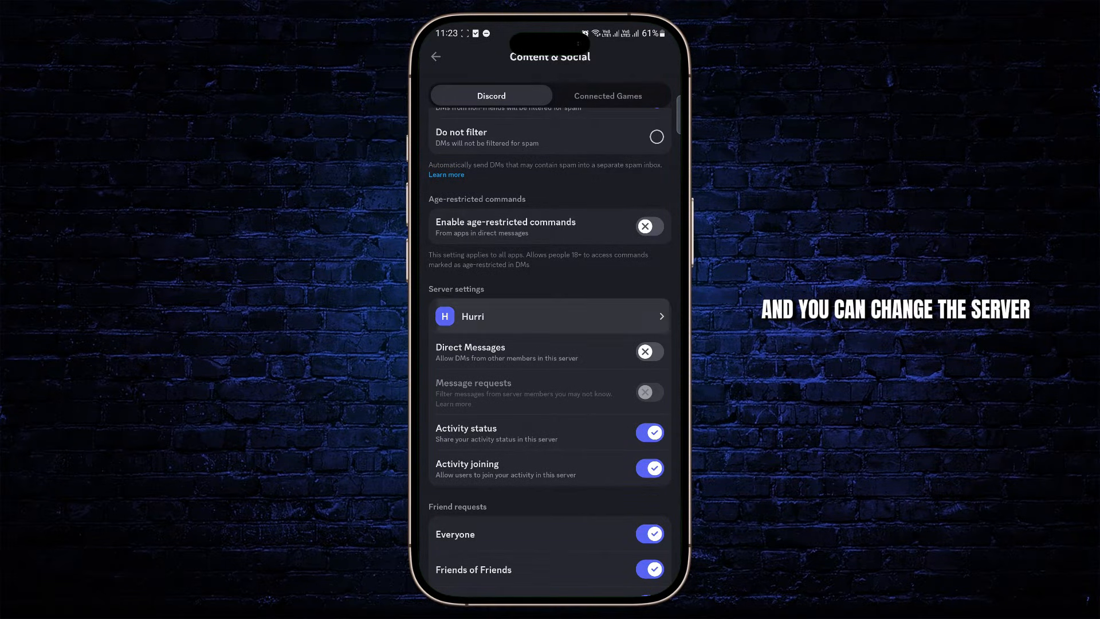
click(549, 316)
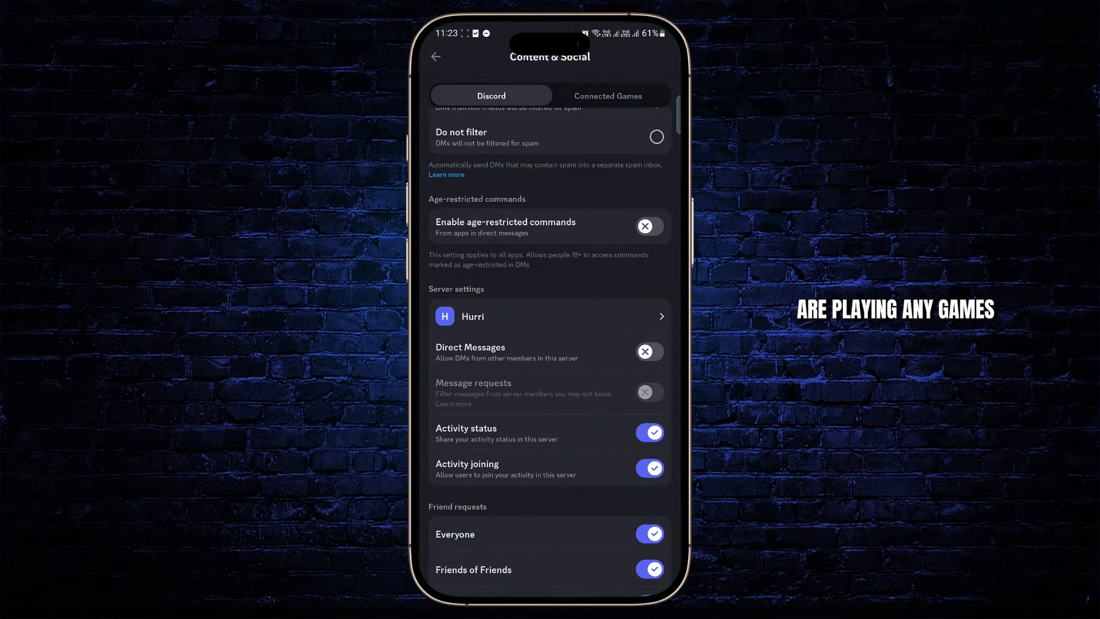
Check Connected Games (none connected), then return to the profile page.
click(607, 95)
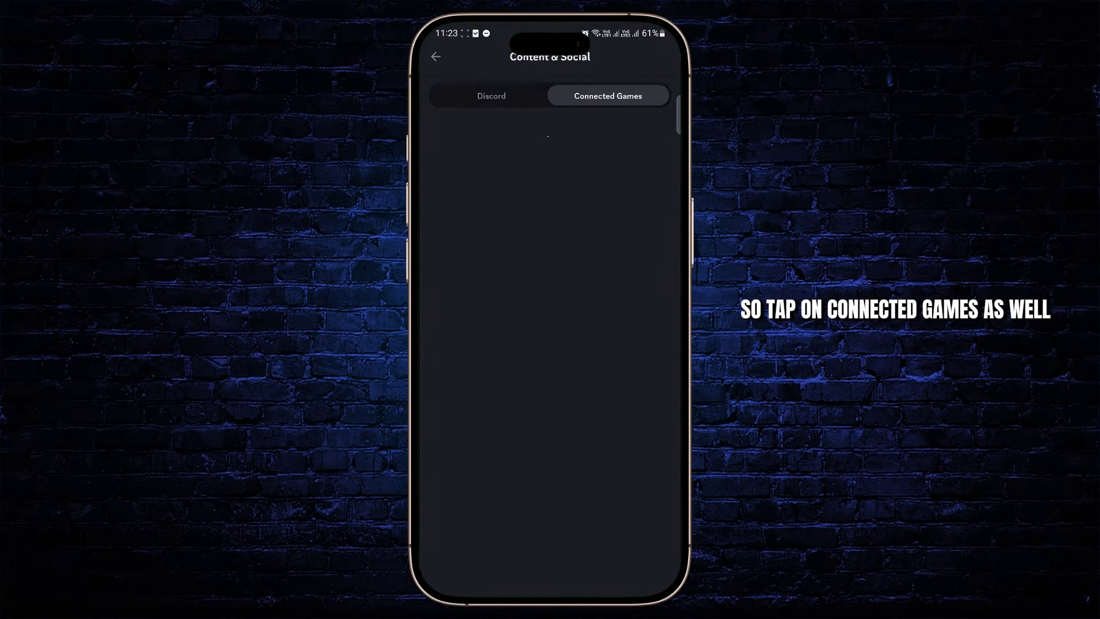
click(607, 95)
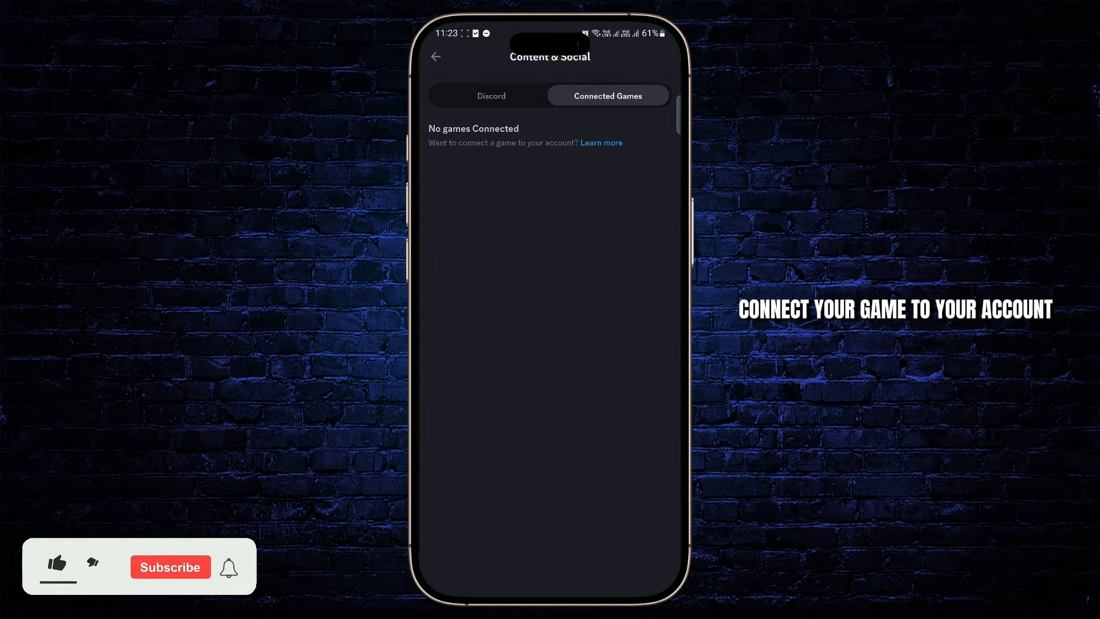
click(56, 563)
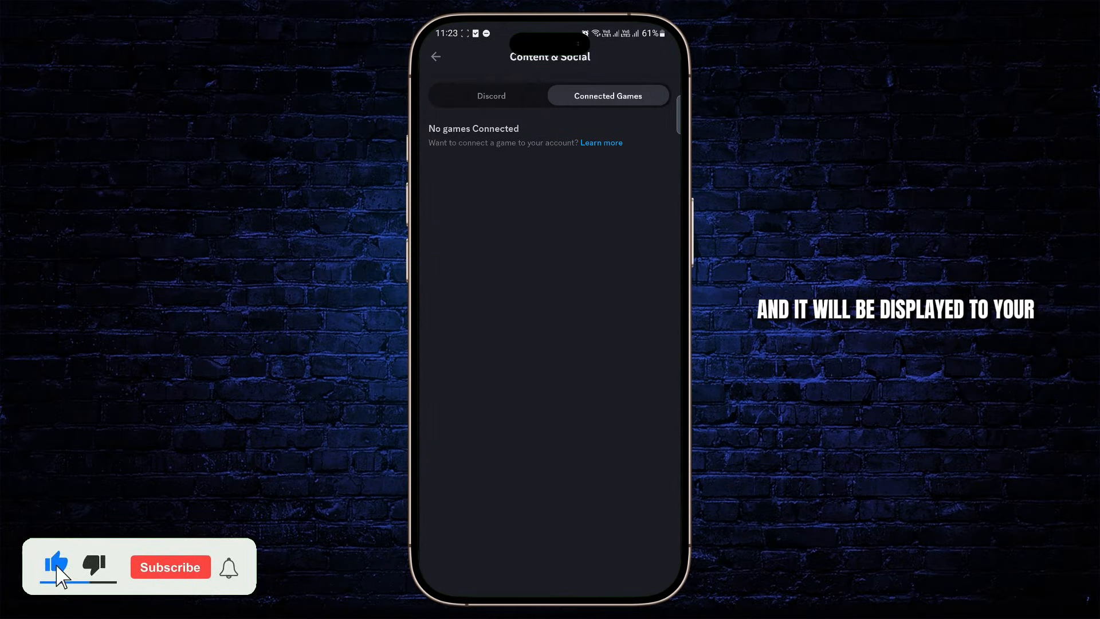
click(435, 57)
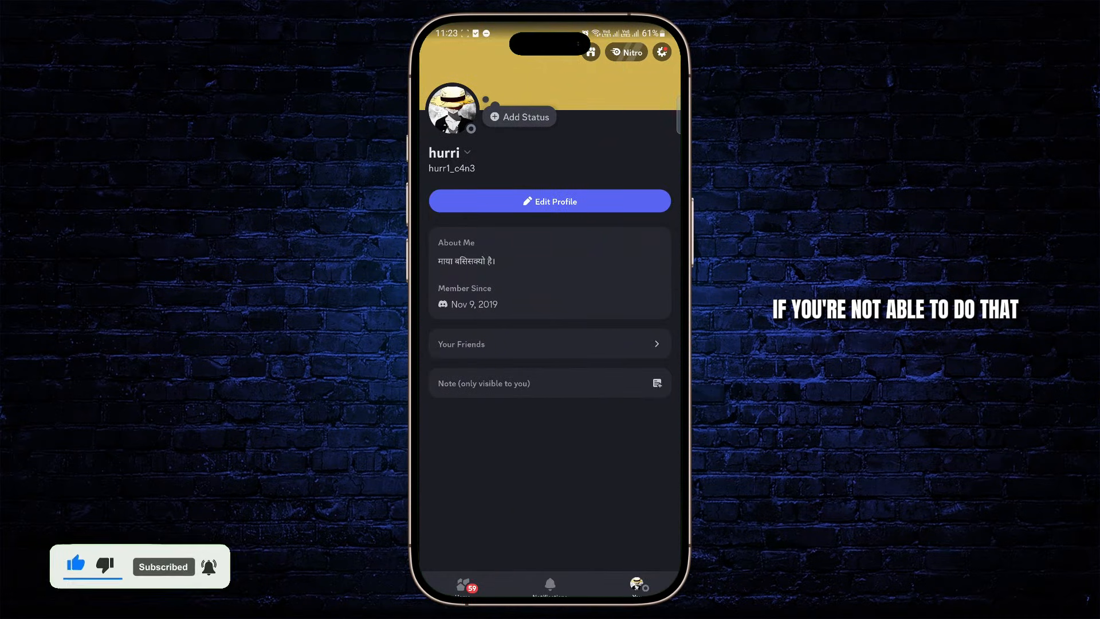
Set and save the custom status 'play eafc' from Edit Profile, then return to the profile.
click(549, 202)
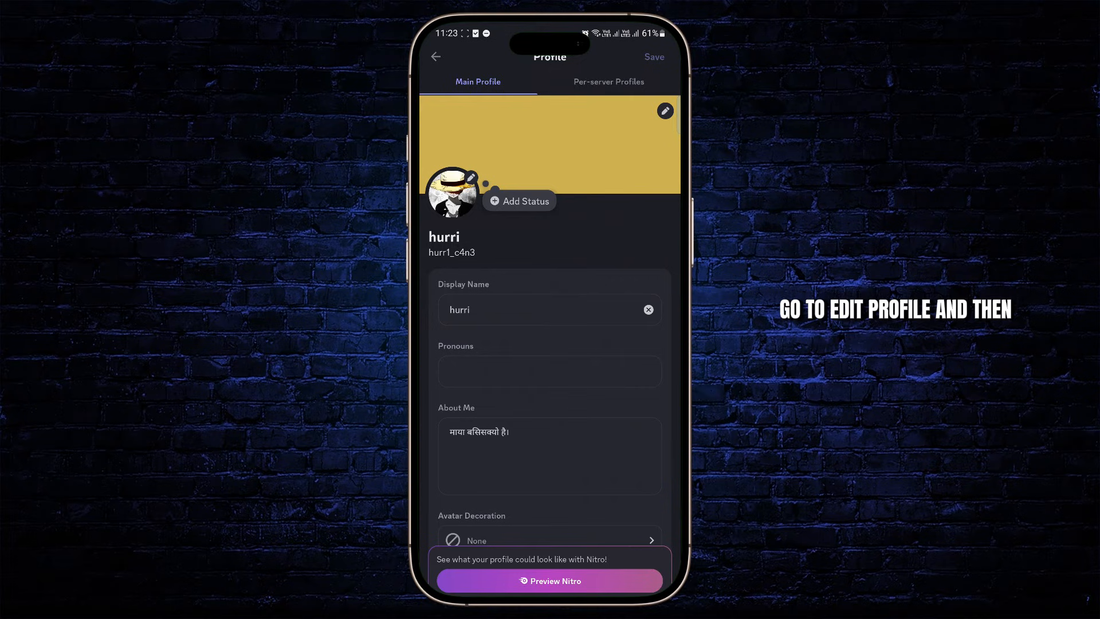
click(519, 201)
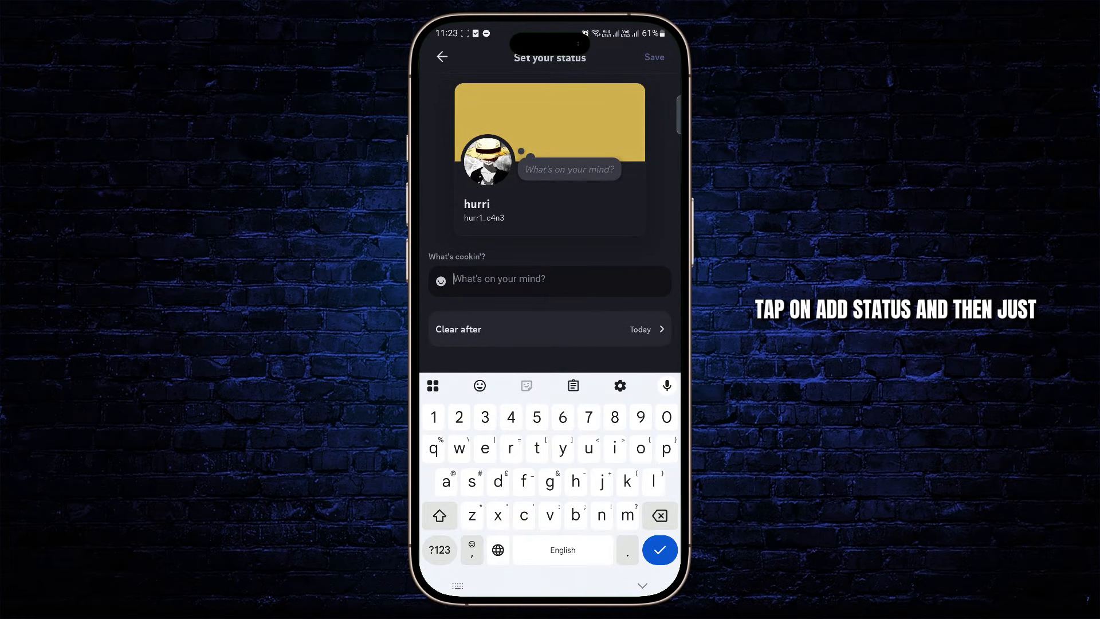
text(play)
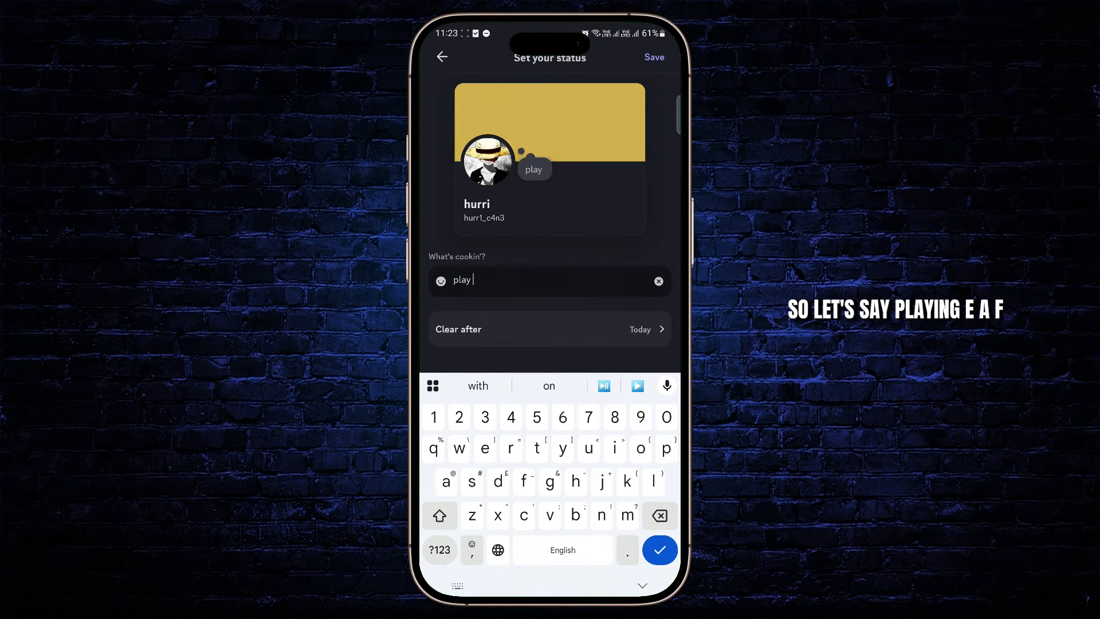
text(eafc)
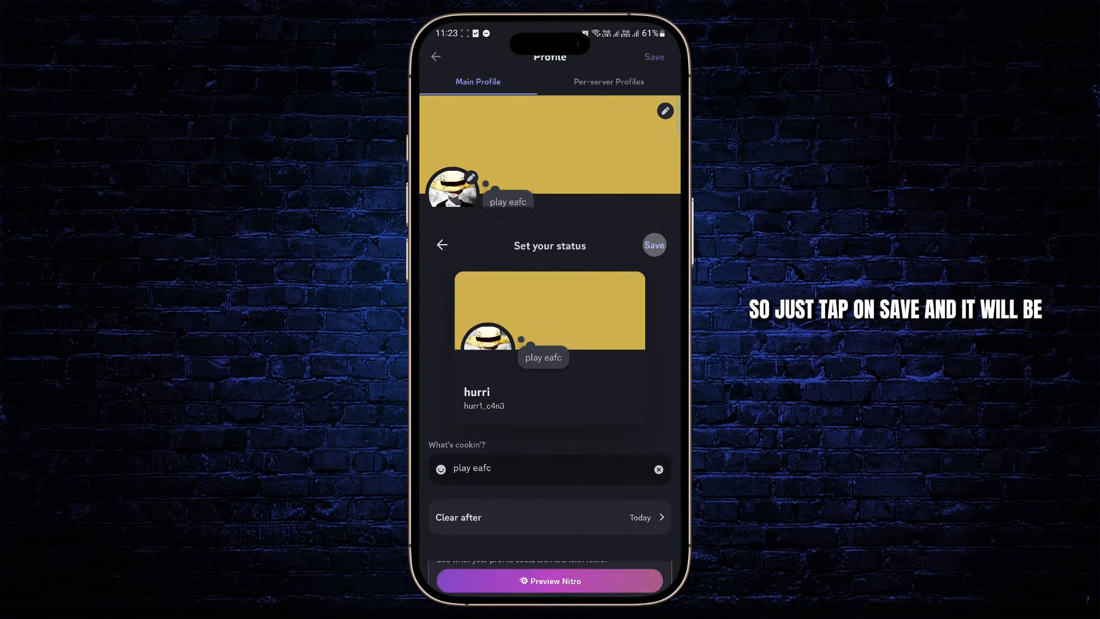
click(653, 245)
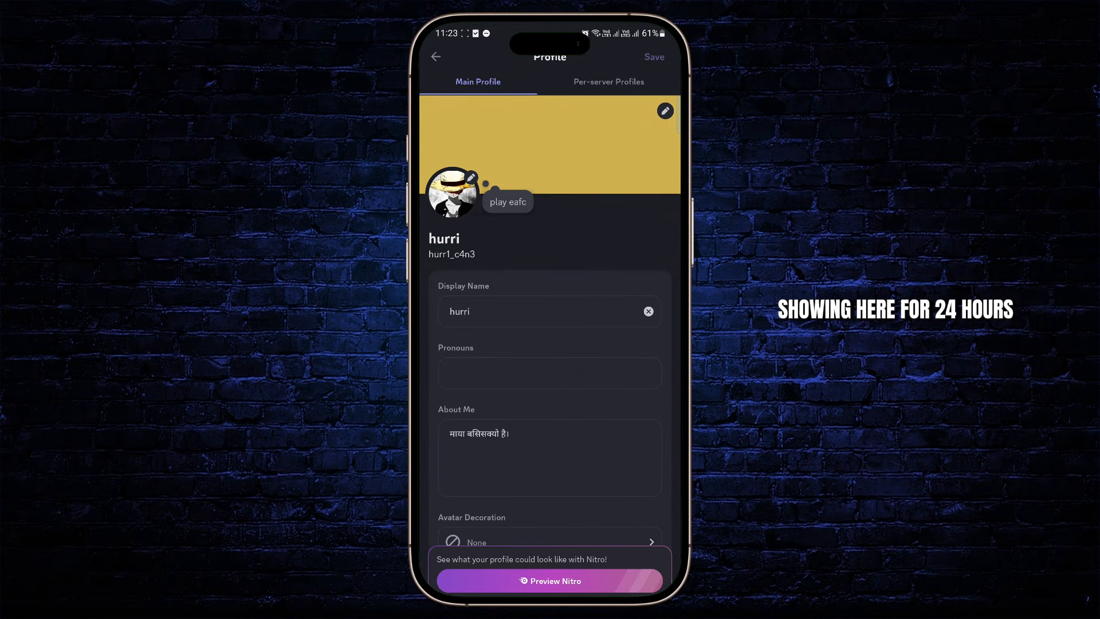
click(435, 56)
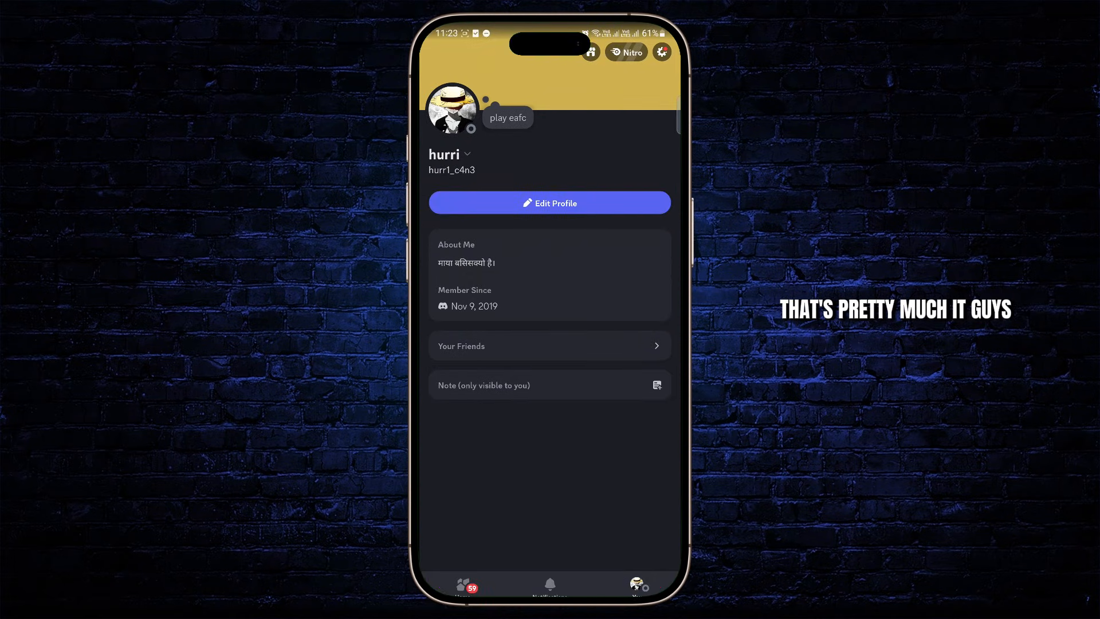